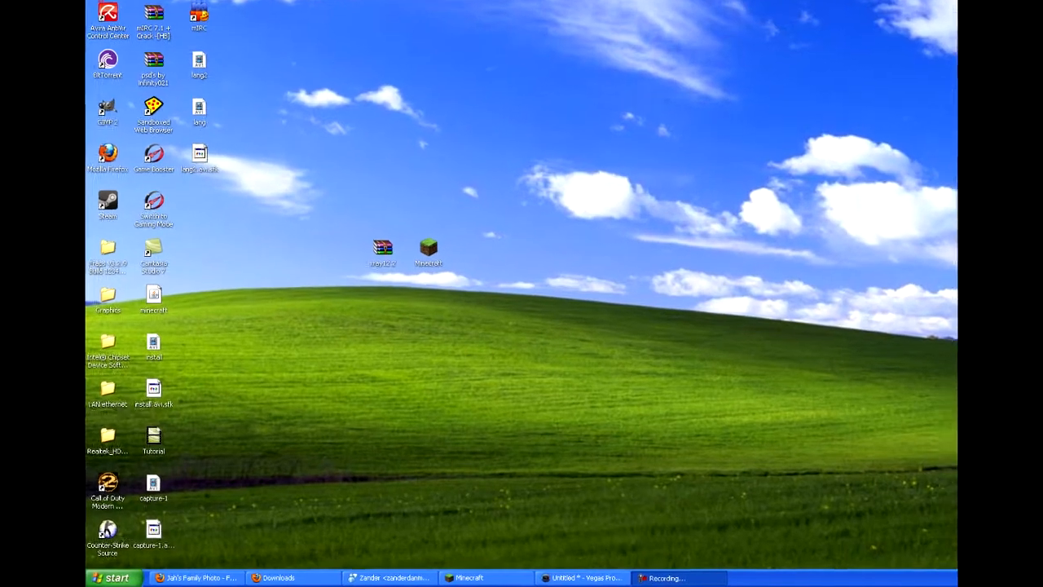
Show Firefox's Downloads list from the Start menu and taskbar.
{"action": "left_click", "coordinate": [112, 577]}
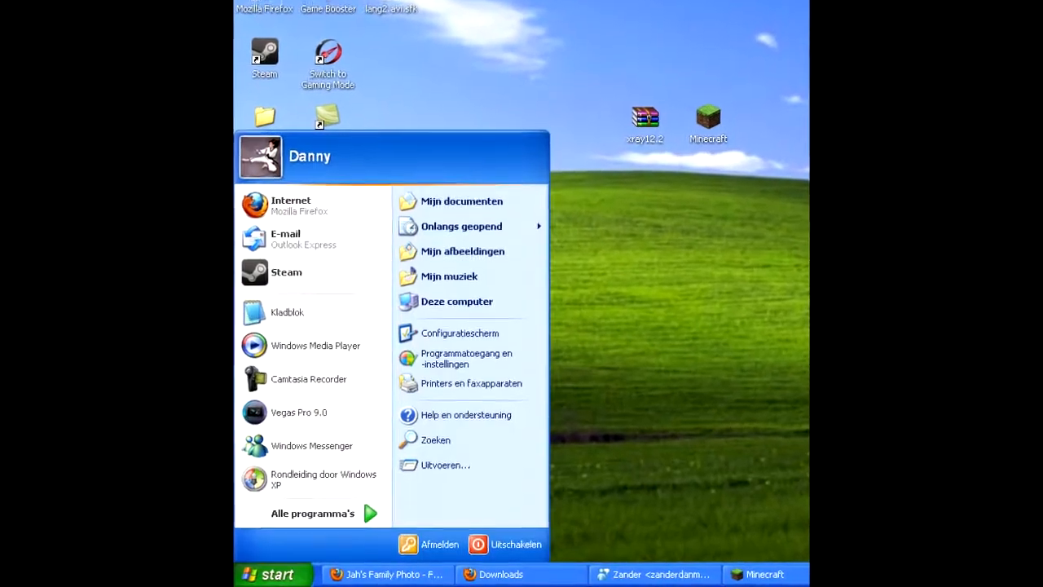
{"action": "left_click", "coordinate": [446, 465]}
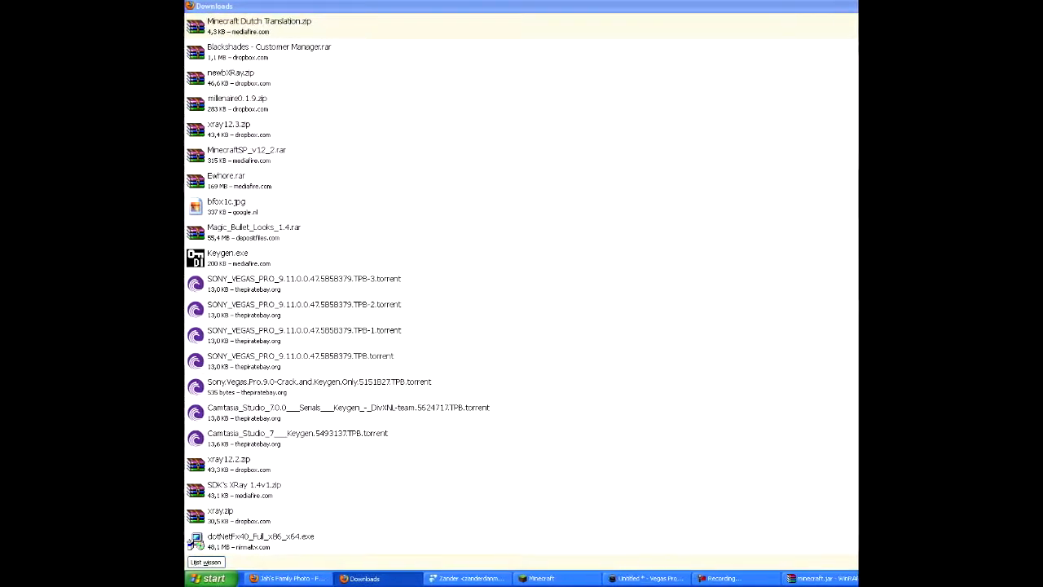
Open Minecraft Dutch Translation.zip from the Downloads list in WinRAR.
{"action": "double_click", "coordinate": [260, 25]}
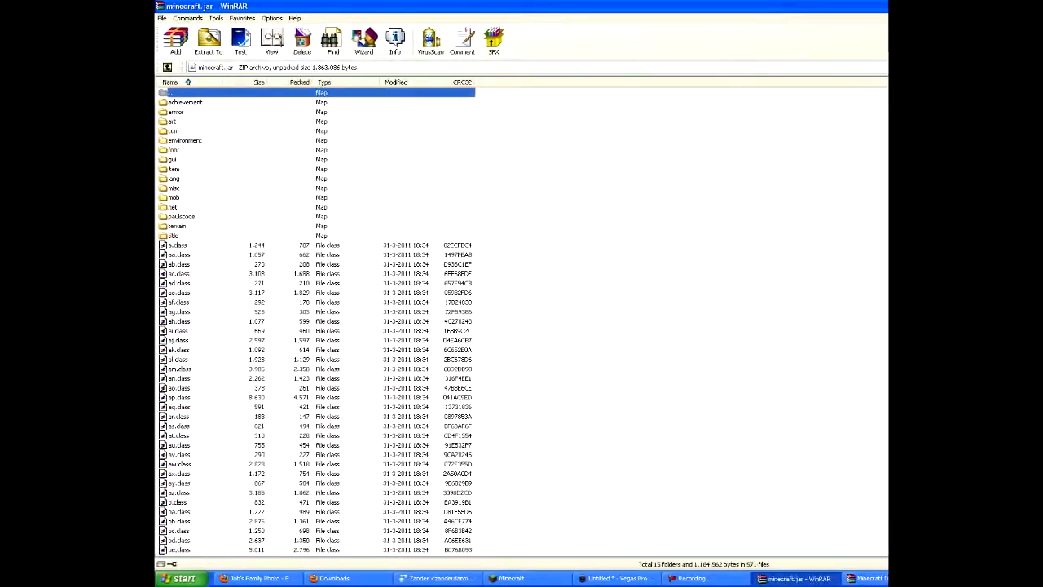
Enter the lang folder inside the minecraft.jar archive.
{"action": "left_click", "coordinate": [175, 41]}
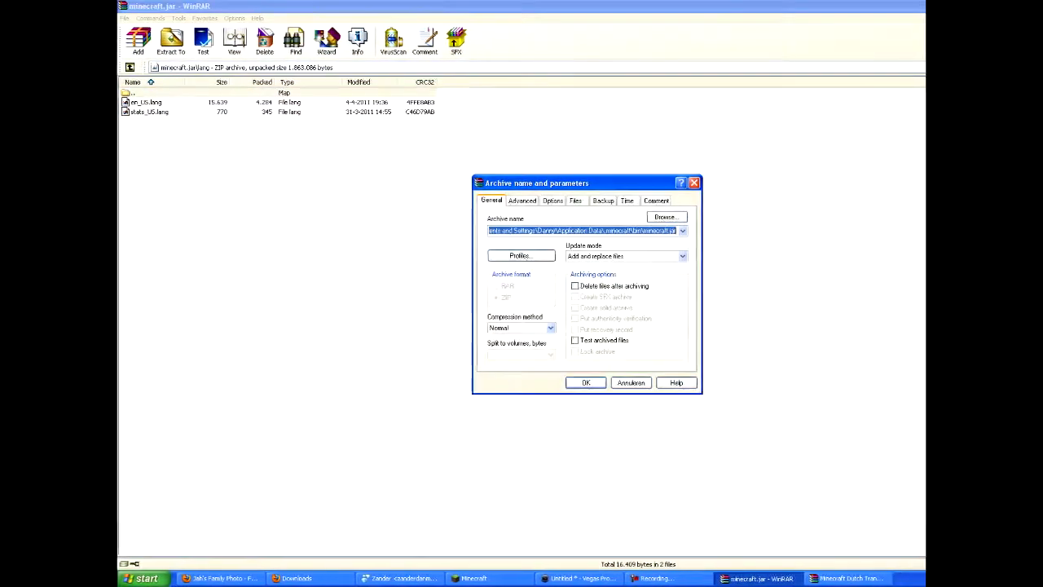
Confirm adding the Dutch language file to minecraft.jar, then close WinRAR.
{"action": "left_click", "coordinate": [586, 382]}
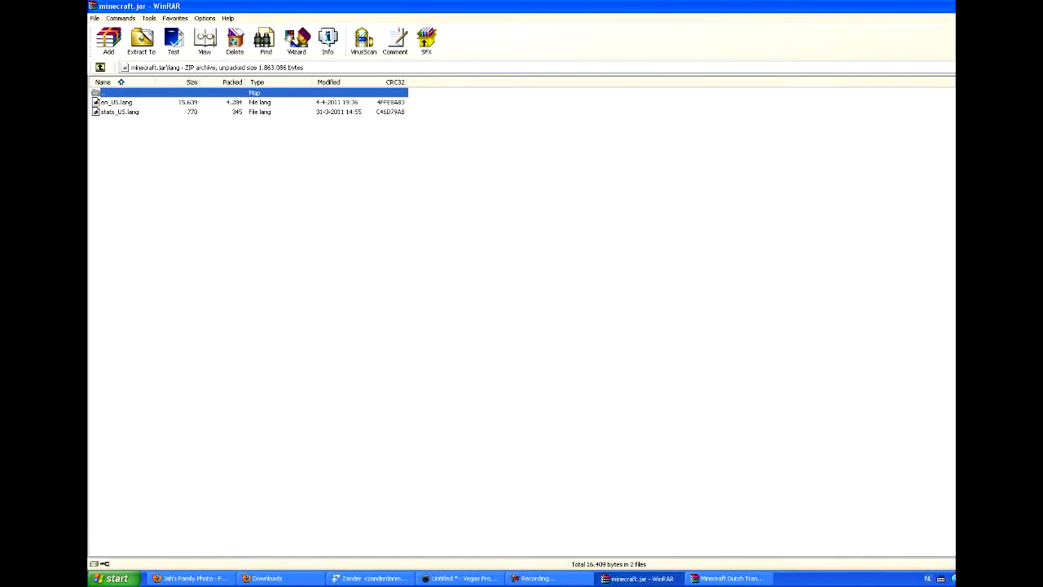
{"action": "left_click", "coordinate": [724, 578]}
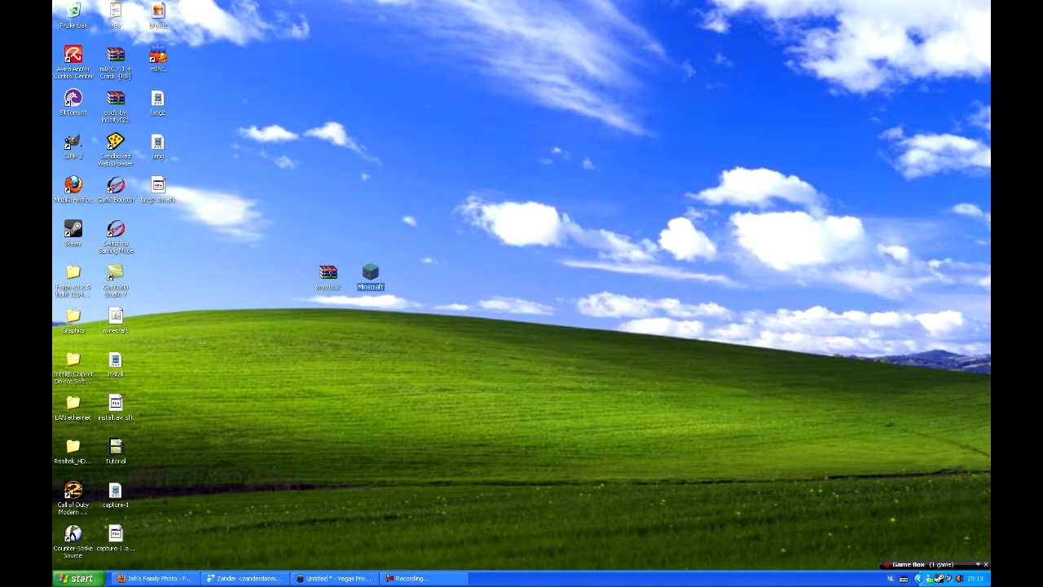
Start Minecraft from its desktop shortcut to test the Dutch translation.
{"action": "left_click", "coordinate": [370, 270]}
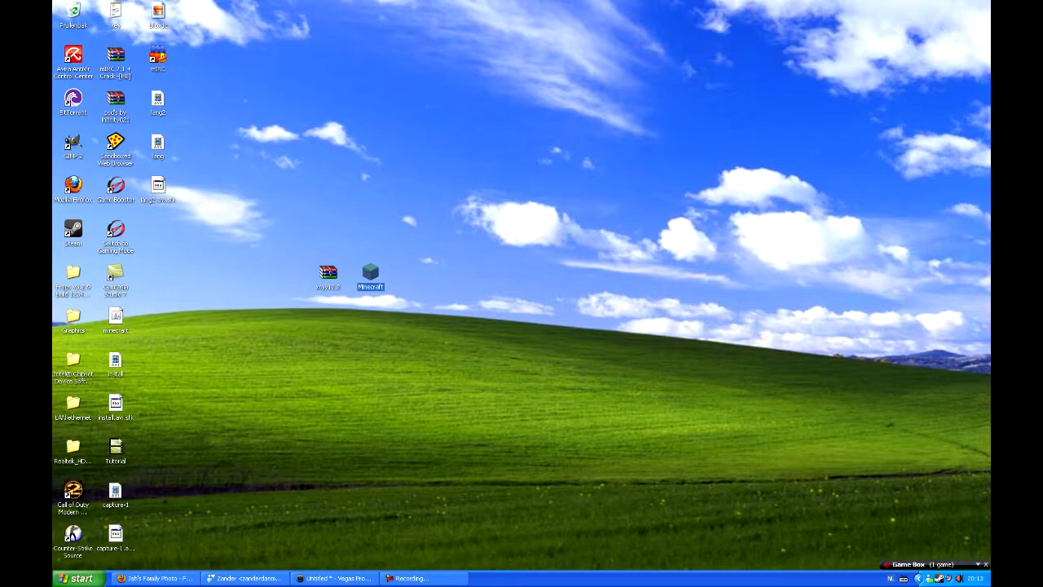
{"action": "double_click", "coordinate": [371, 271]}
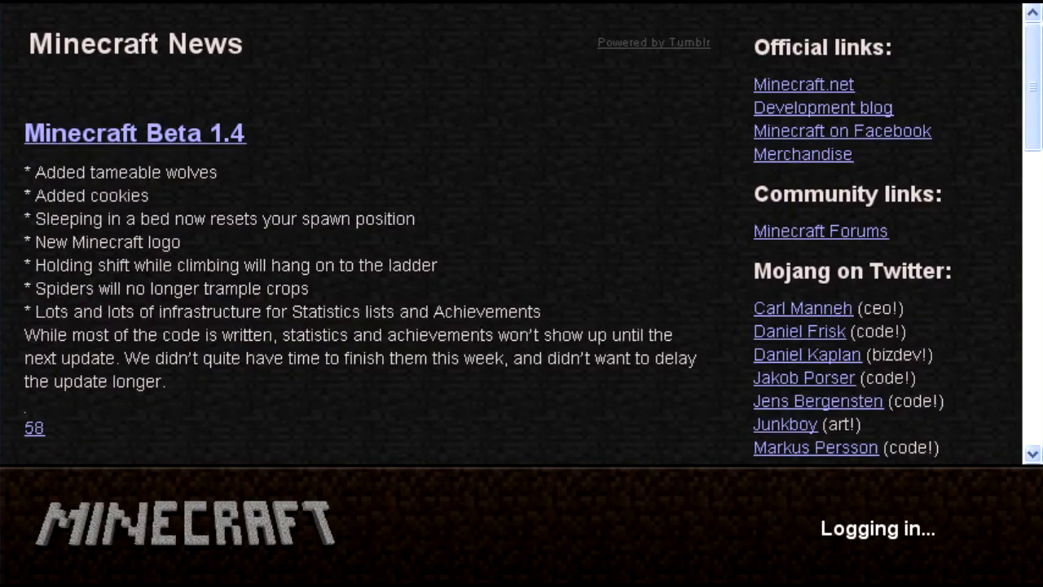